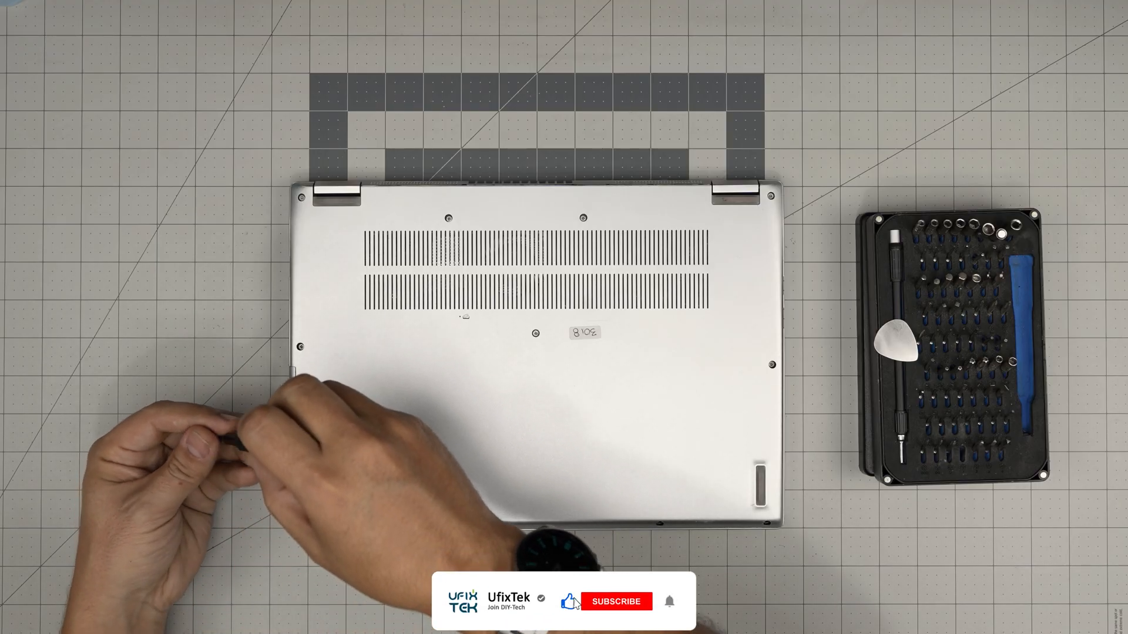
click(614, 602)
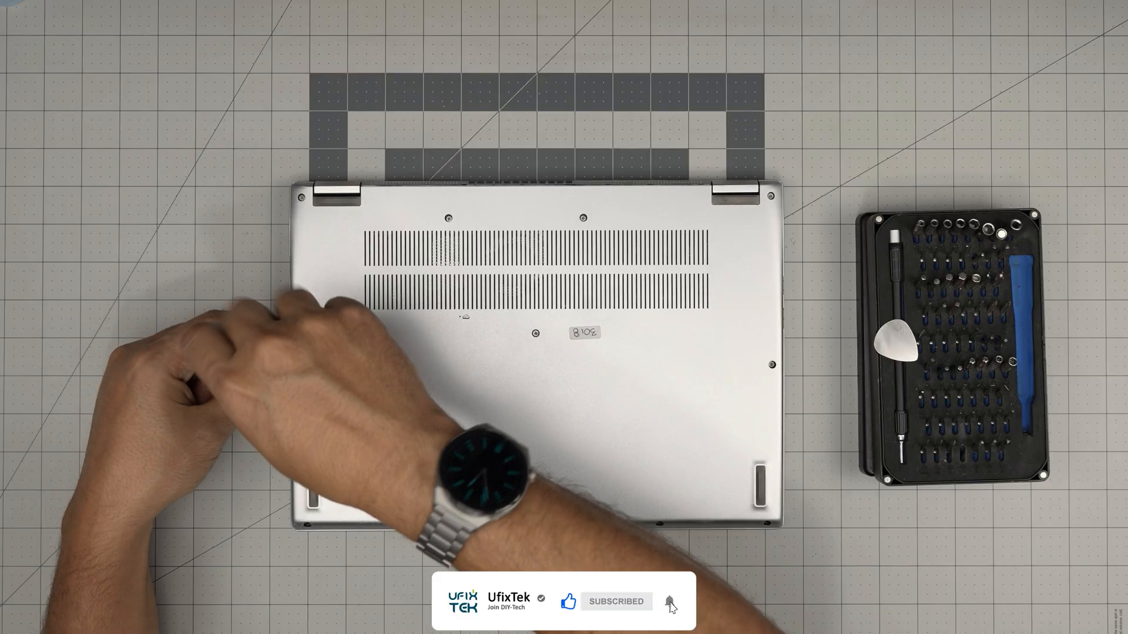